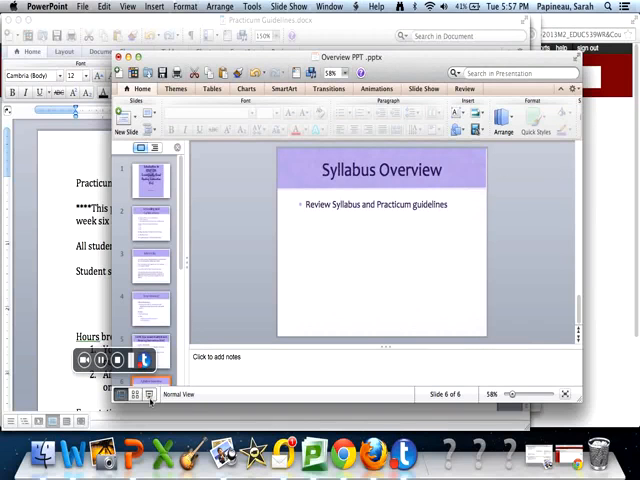
# Step: Bring the Word window with the EDUC syllabus to the front at its title and course information
pyautogui.click(150, 180)
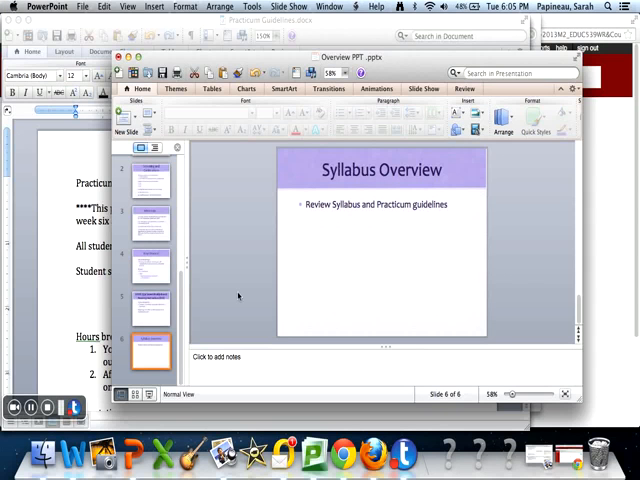
pyautogui.moveTo(238, 296)
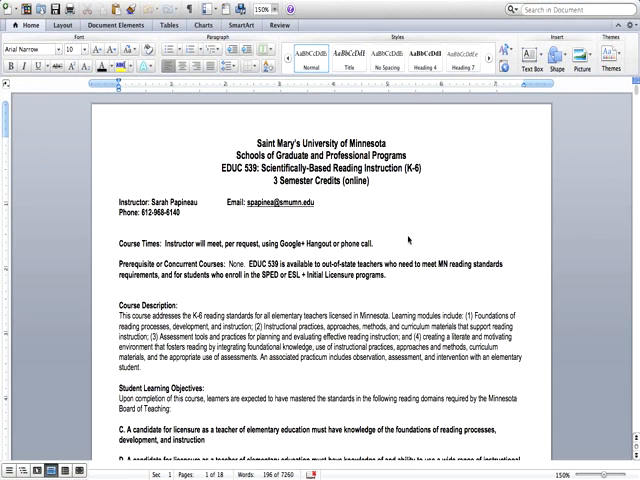
# Step: Scroll down past Student Learning Objectives and notes to the Engage Access and Textbook(s) sections
pyautogui.scroll(-3)
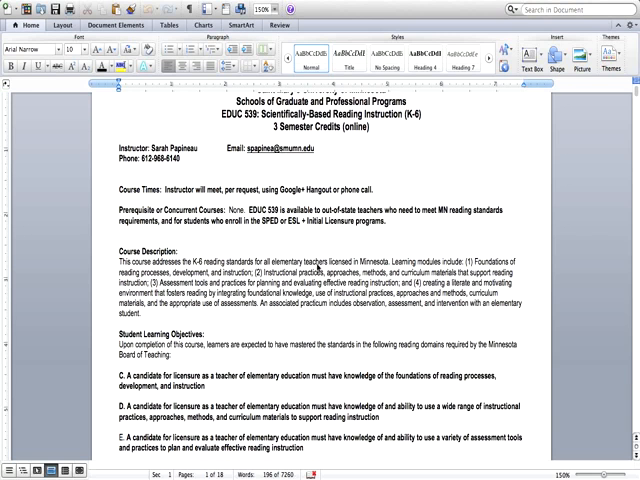
pyautogui.scroll(-3)
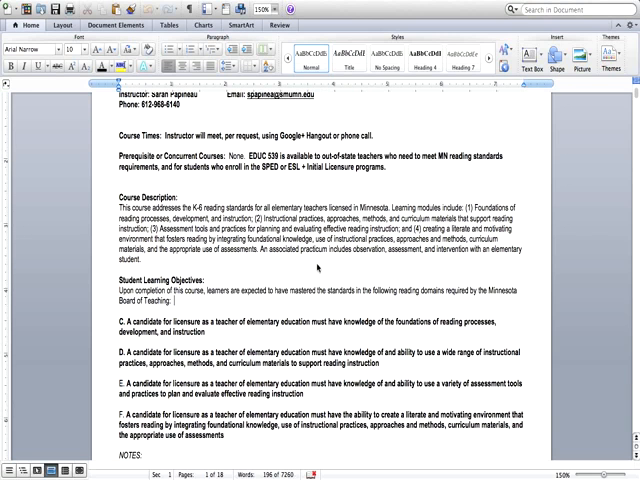
pyautogui.scroll(-3)
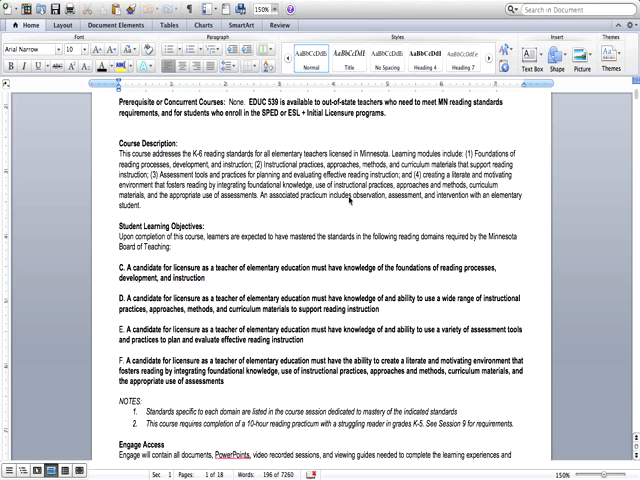
pyautogui.scroll(-3)
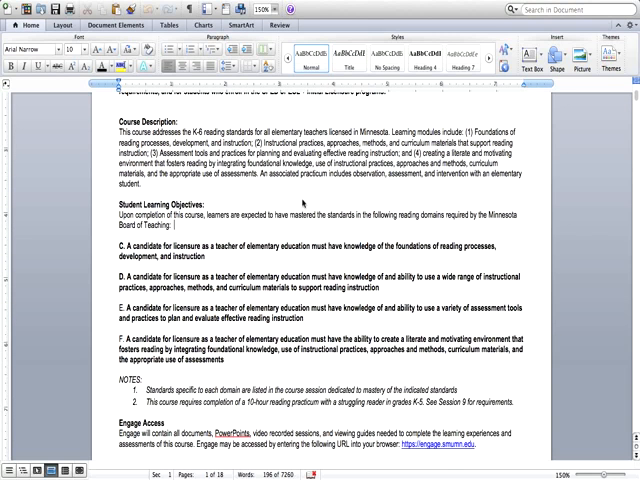
pyautogui.scroll(-3)
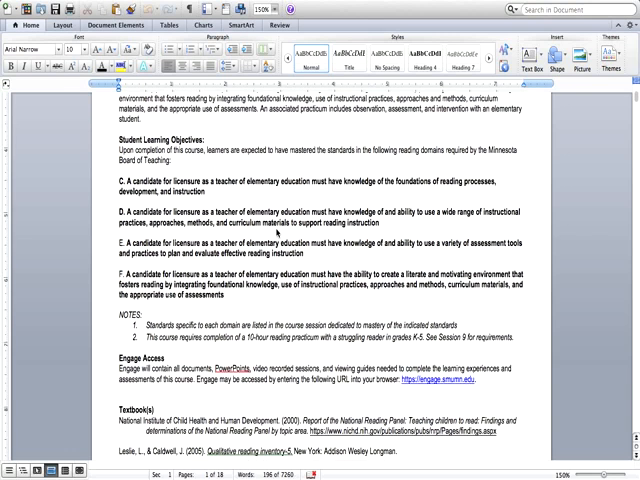
pyautogui.scroll(-3)
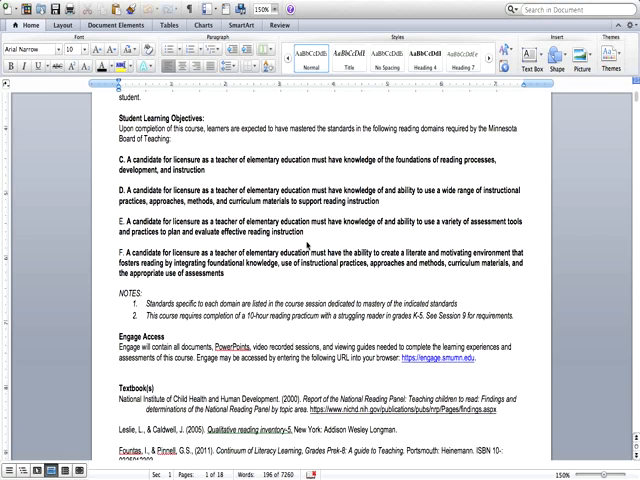
pyautogui.scroll(-3)
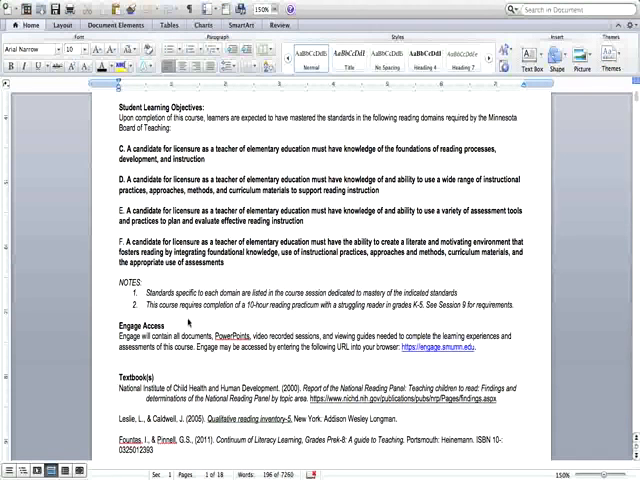
pyautogui.scroll(-3)
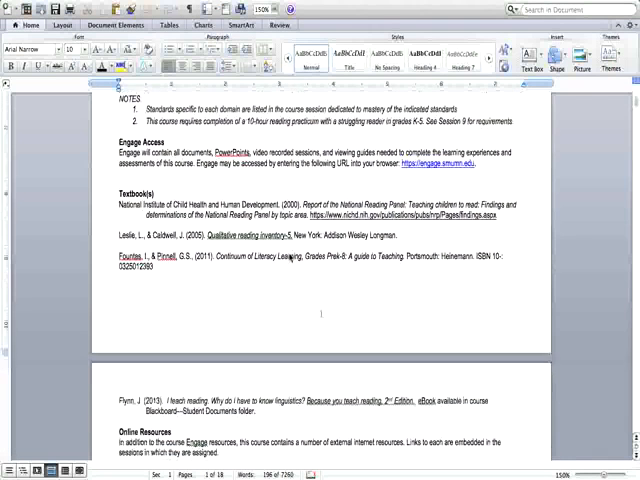
# Step: Scroll onto page 2 to show Online Resources, Technical Support and Student Ratings
pyautogui.scroll(-3)
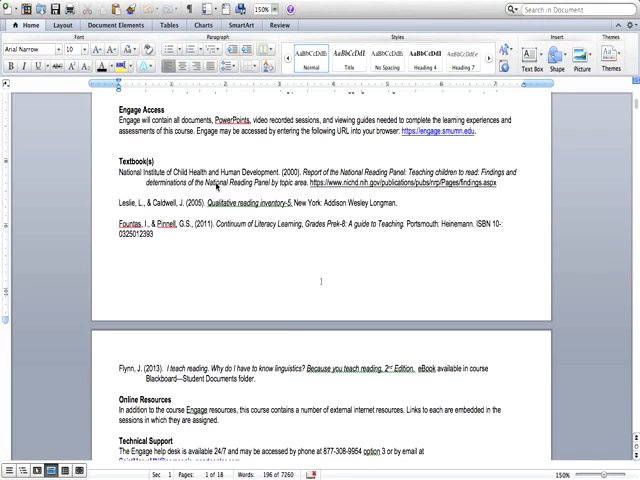
pyautogui.moveTo(344, 196)
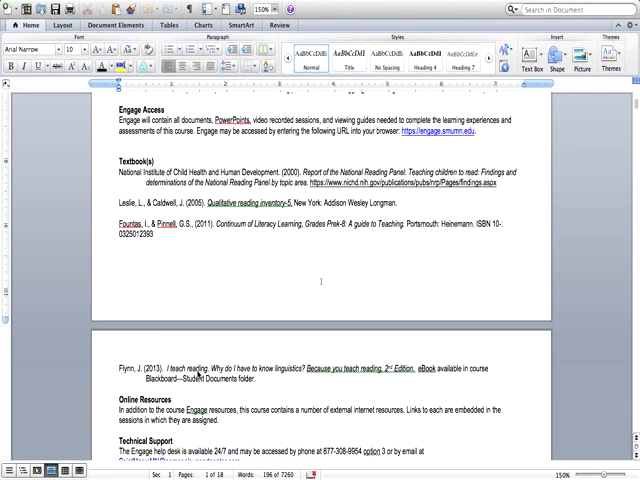
pyautogui.moveTo(260, 380)
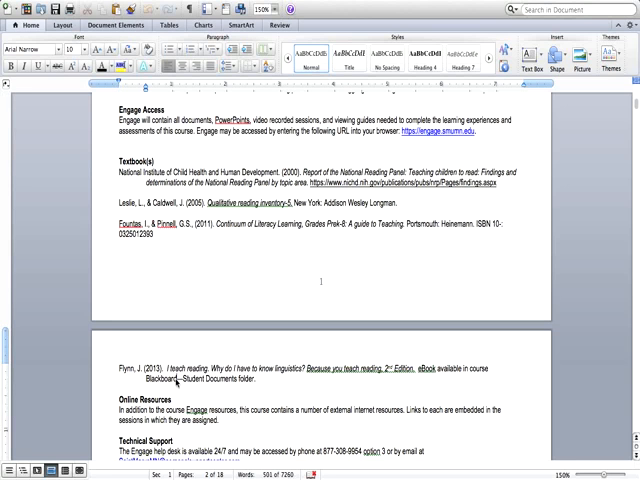
pyautogui.moveTo(278, 304)
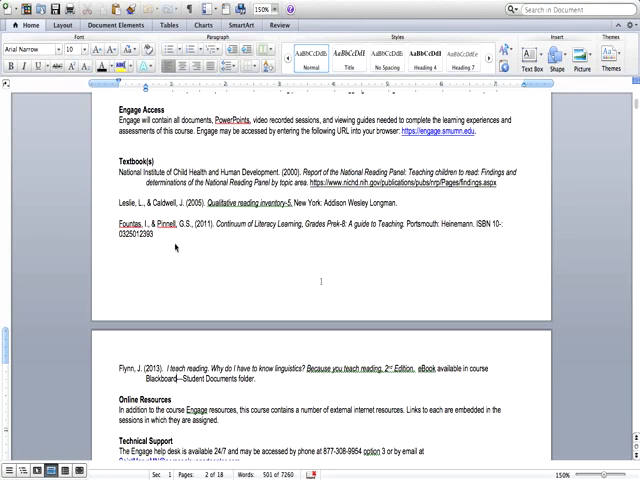
pyautogui.moveTo(212, 264)
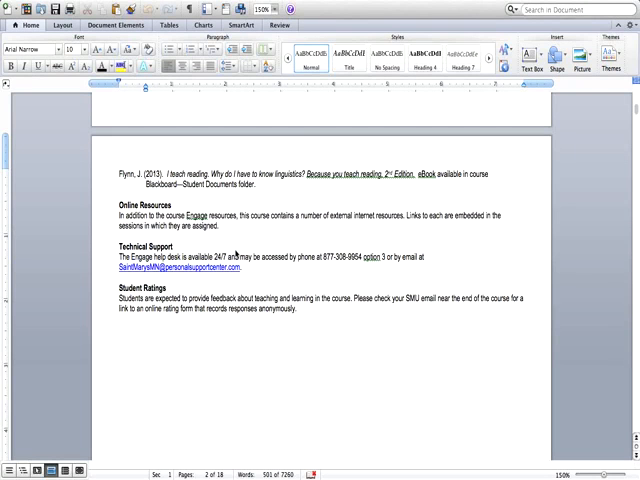
pyautogui.moveTo(146, 290)
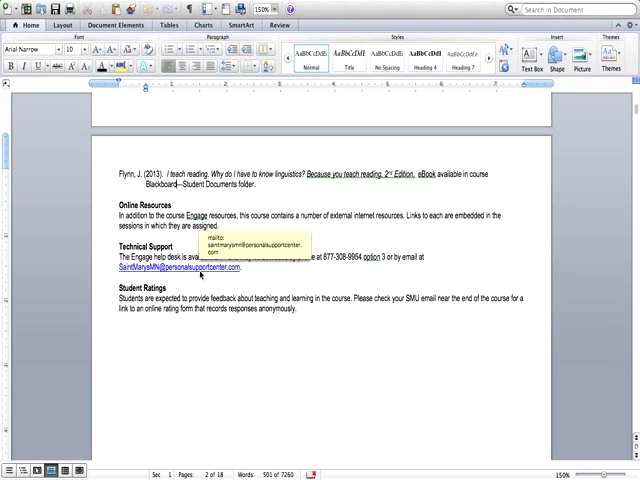
pyautogui.moveTo(336, 276)
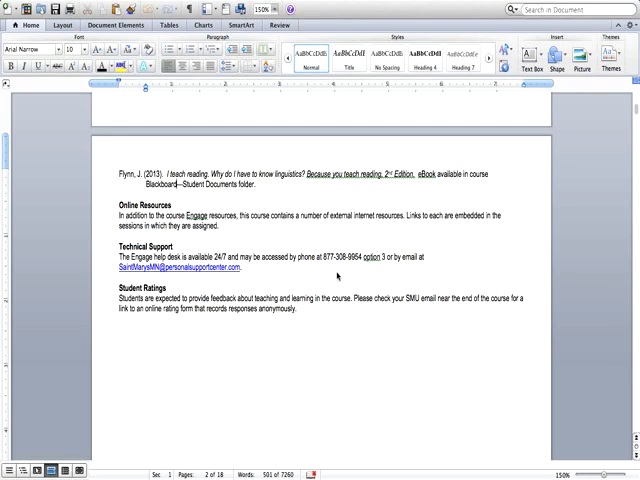
pyautogui.moveTo(312, 228)
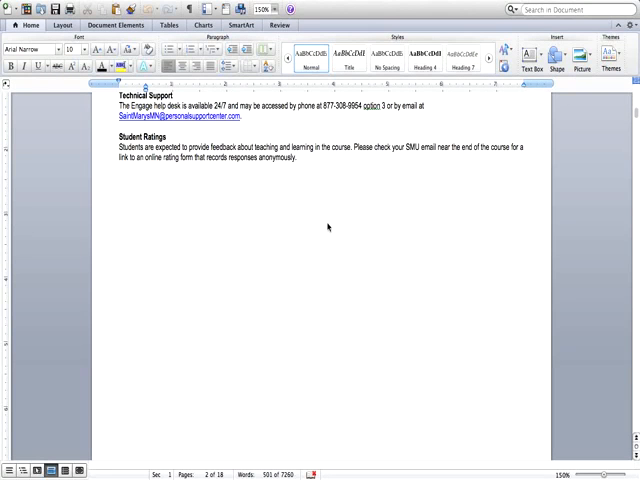
pyautogui.moveTo(314, 224)
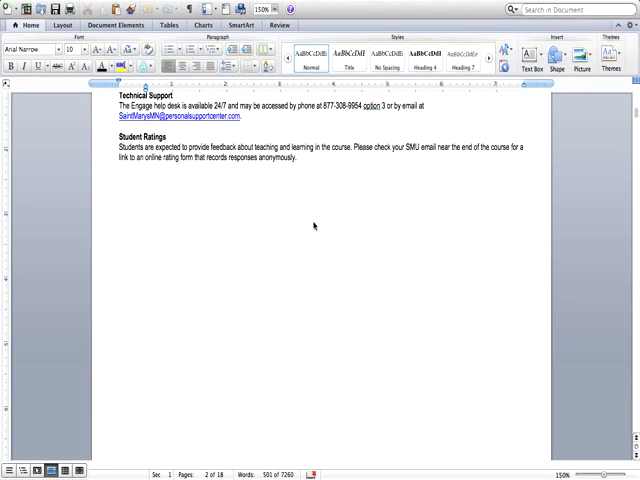
# Step: Scroll through Module 1 Session 1's Emergent Literacy Development learning experiences
pyautogui.scroll(-3)
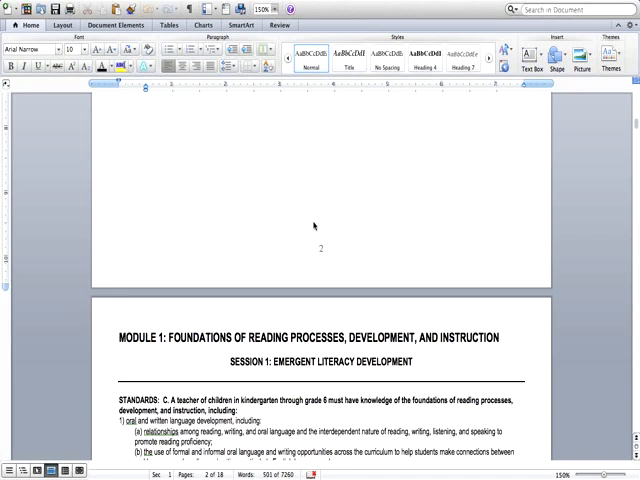
pyautogui.scroll(-3)
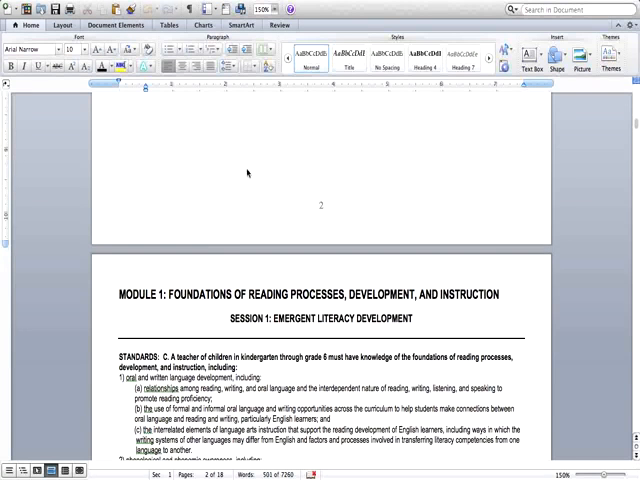
pyautogui.scroll(-3)
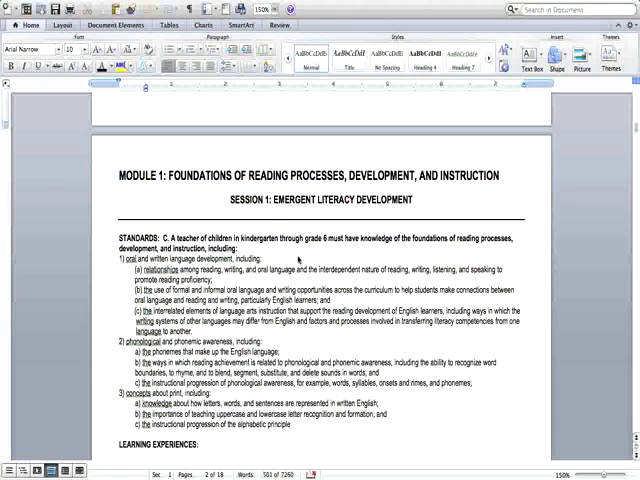
pyautogui.moveTo(338, 300)
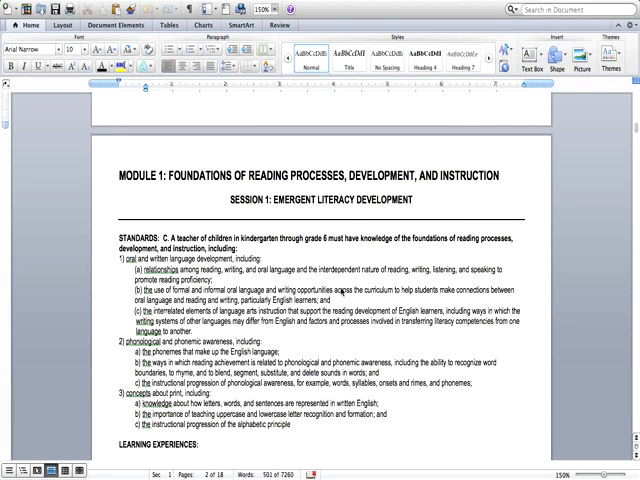
pyautogui.scroll(-3)
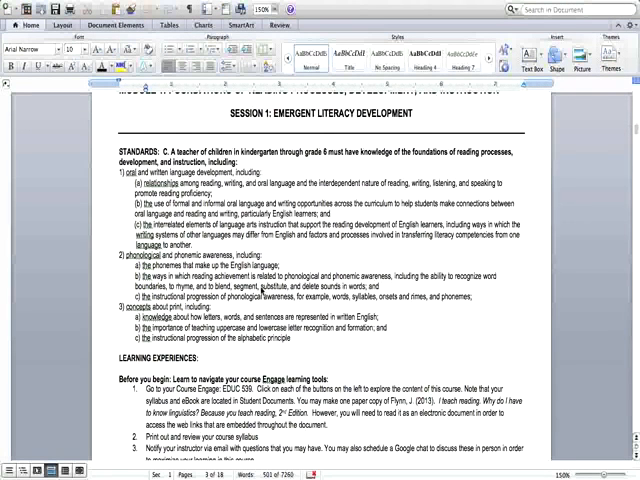
pyautogui.scroll(-3)
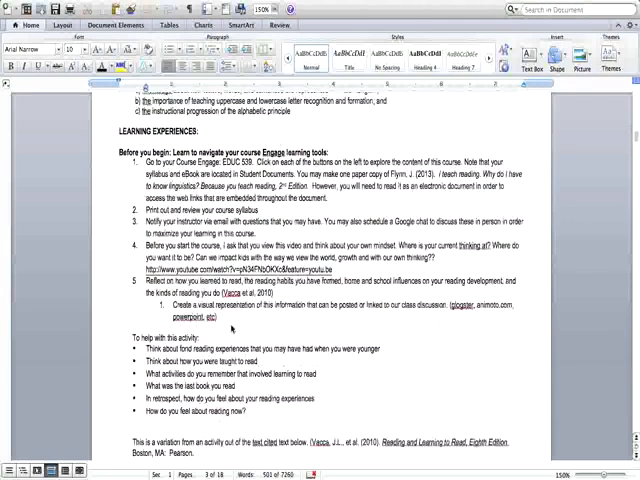
pyautogui.scroll(-3)
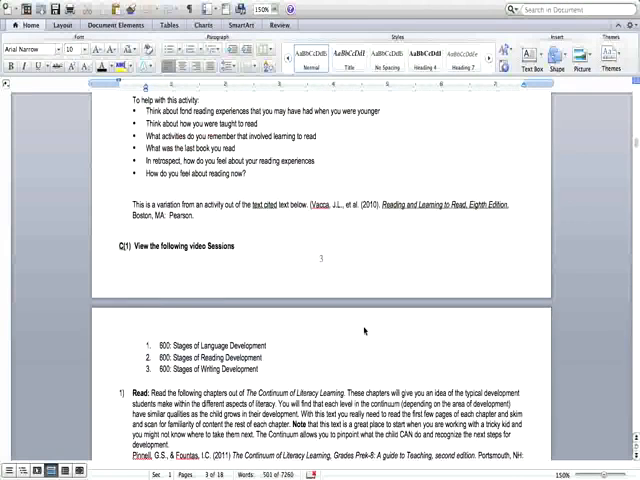
# Step: Continue past Session 1's assessment until Session 2: Five Pillars of Literacy Instruction appears
pyautogui.scroll(-3)
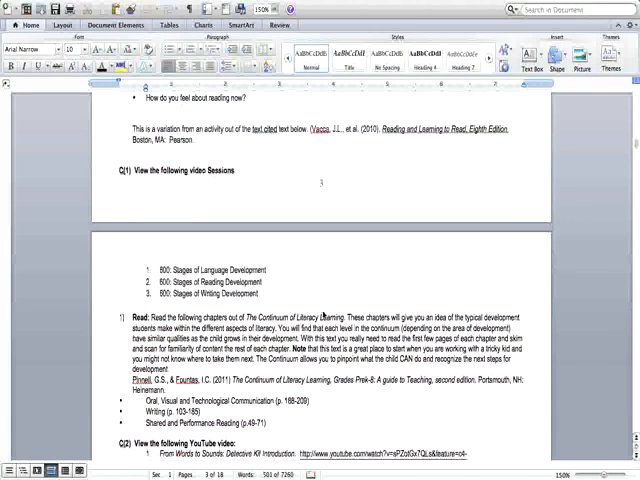
pyautogui.scroll(-3)
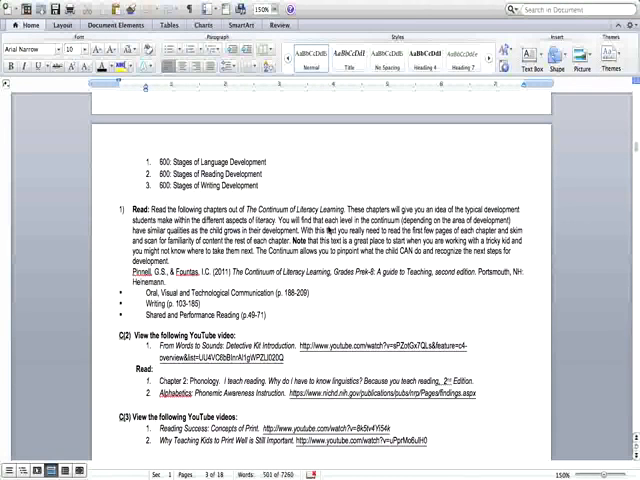
pyautogui.scroll(-3)
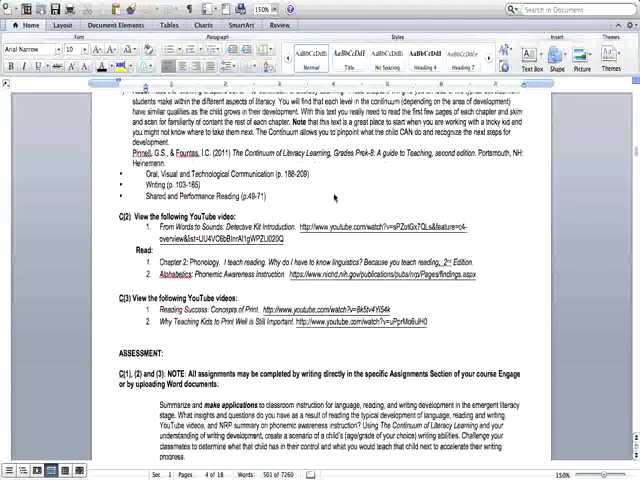
pyautogui.scroll(-3)
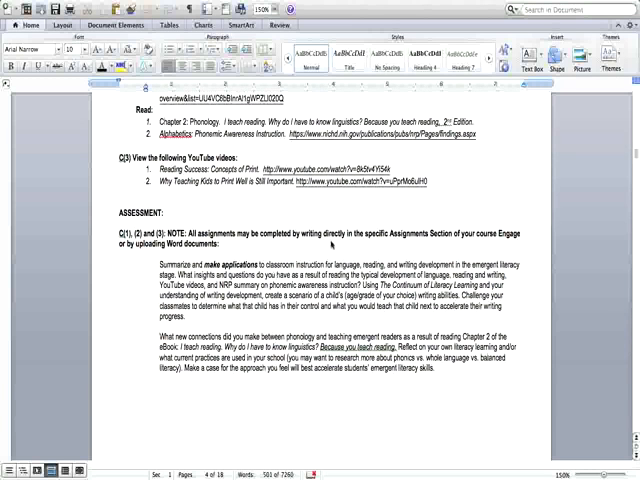
pyautogui.scroll(-3)
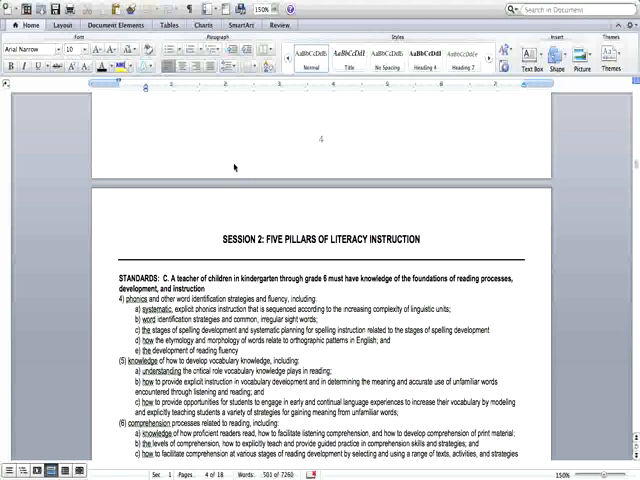
# Step: Scroll down through Session 3 into Module 2's Session 4 learning experiences
pyautogui.scroll(-3)
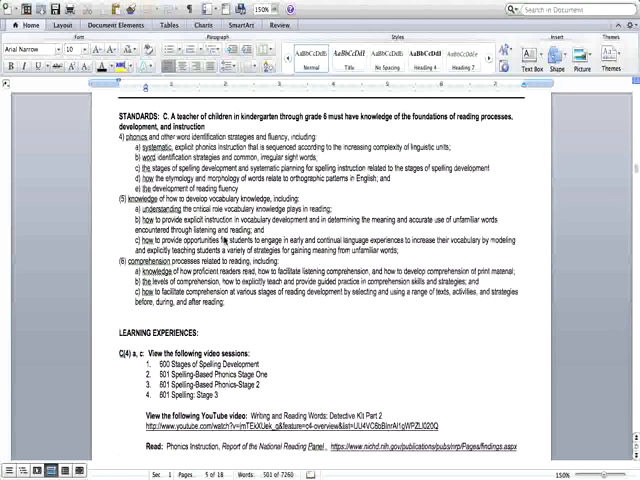
pyautogui.scroll(-3)
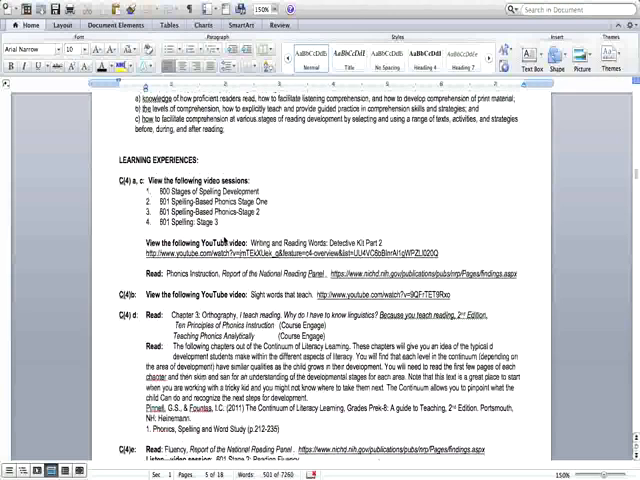
pyautogui.scroll(-3)
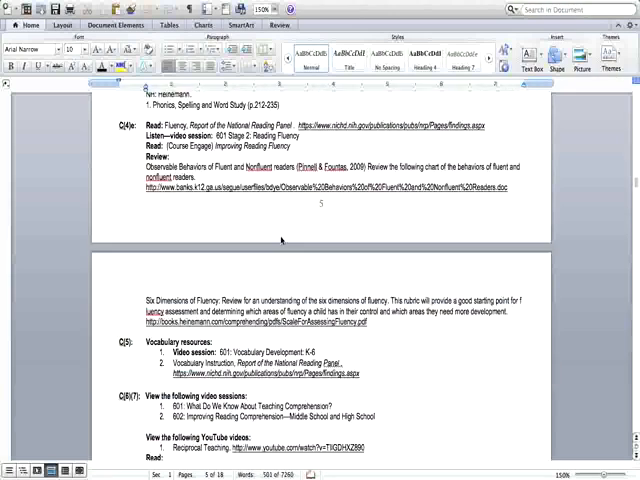
pyautogui.scroll(-3)
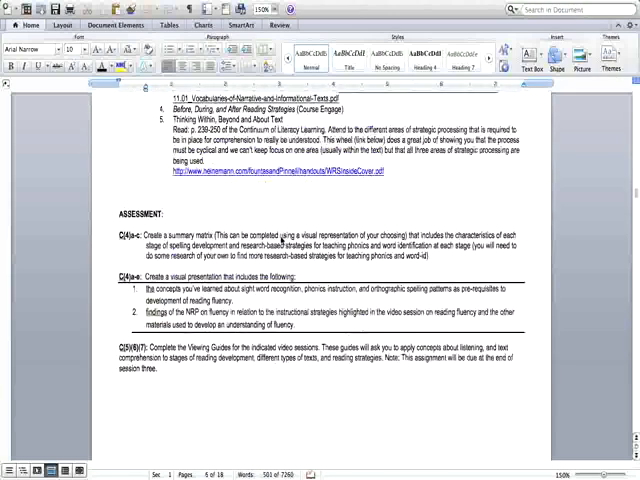
pyautogui.scroll(-3)
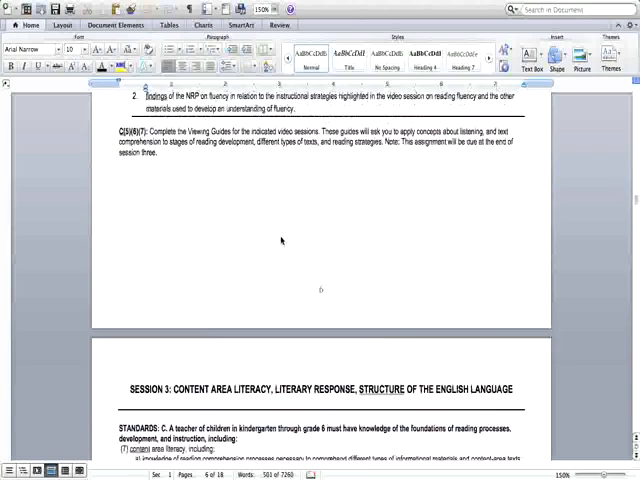
pyautogui.scroll(-3)
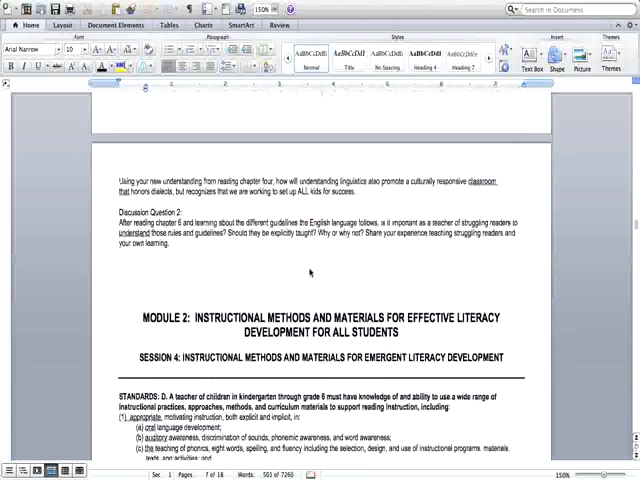
# Step: Continue scrolling through Session 5's learning experiences to the blank page that follows
pyautogui.scroll(-3)
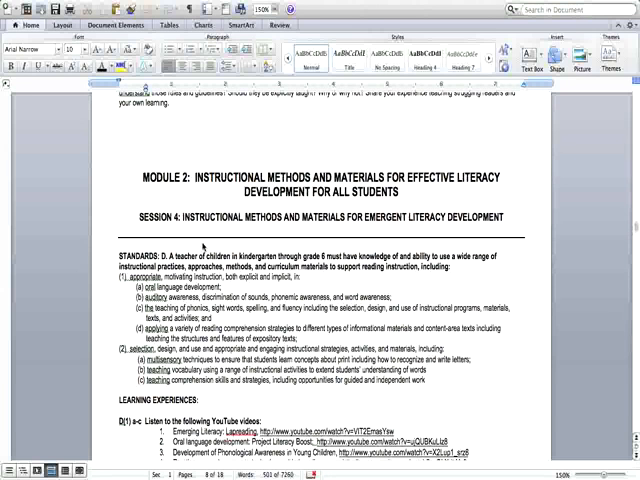
pyautogui.scroll(-3)
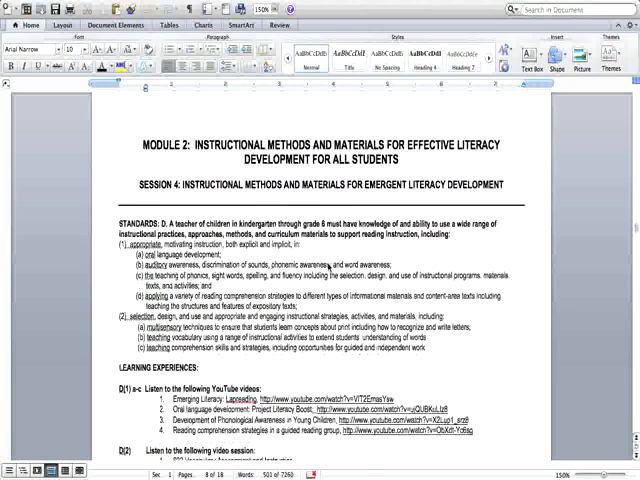
pyautogui.scroll(-3)
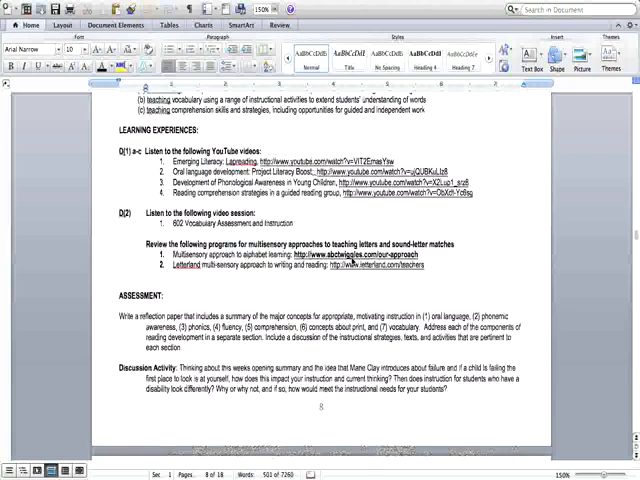
pyautogui.scroll(-3)
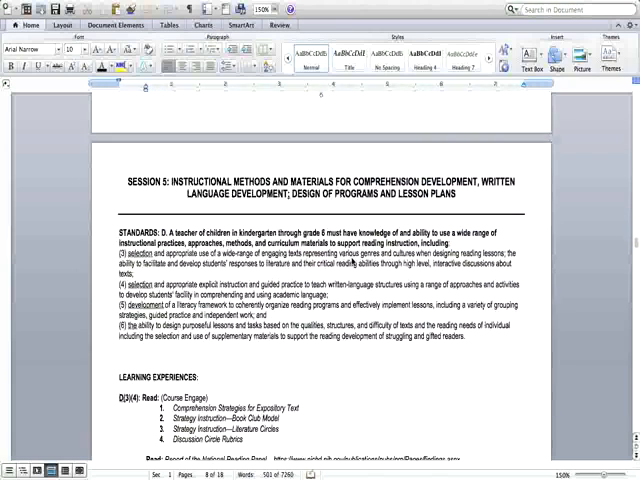
pyautogui.scroll(-3)
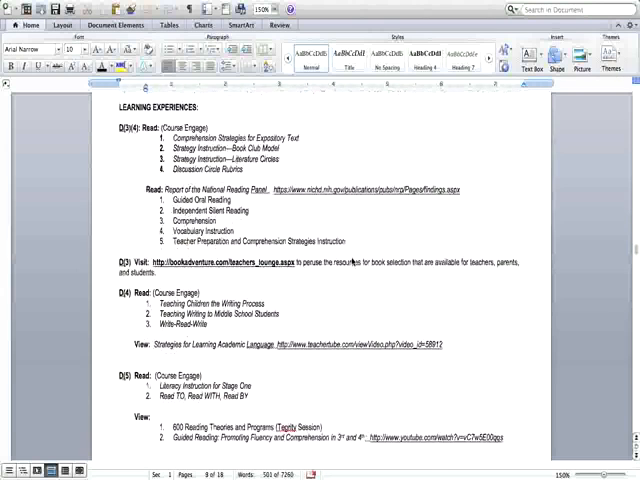
pyautogui.scroll(-3)
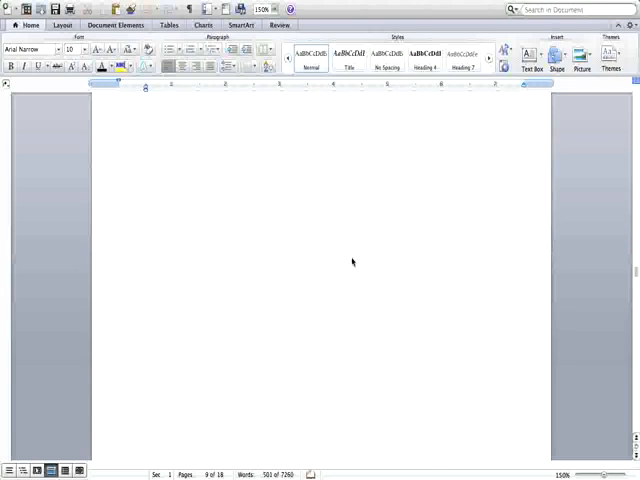
# Step: Scroll through Module 3's Sessions 6 and 7 assessments until Module 4's Session 8 heading appears
pyautogui.scroll(-3)
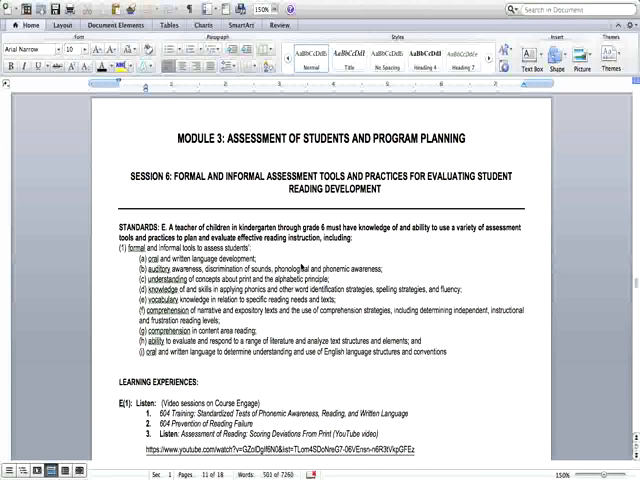
pyautogui.scroll(-3)
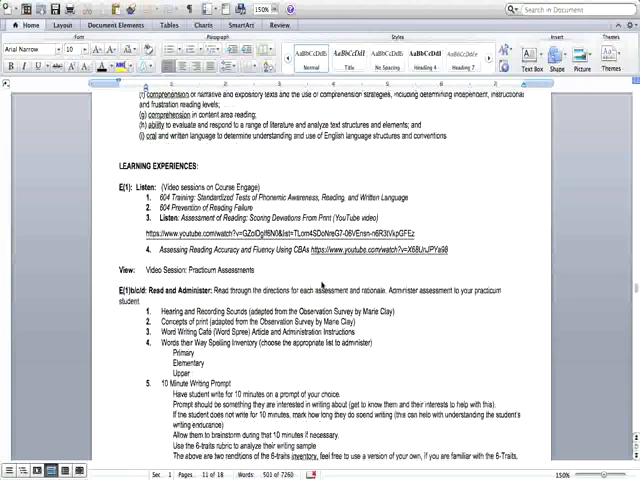
pyautogui.scroll(-3)
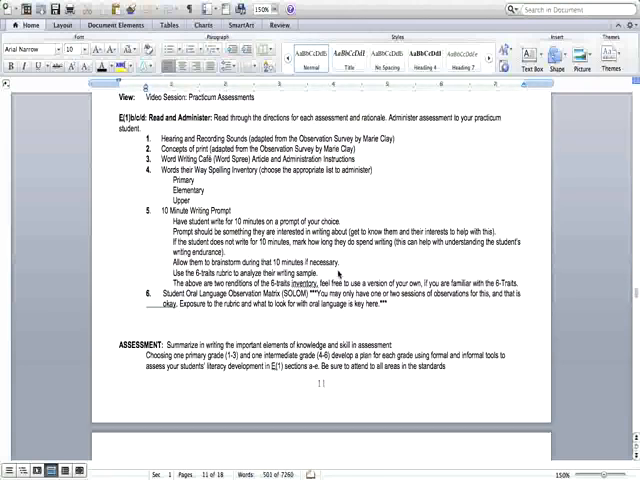
pyautogui.scroll(-3)
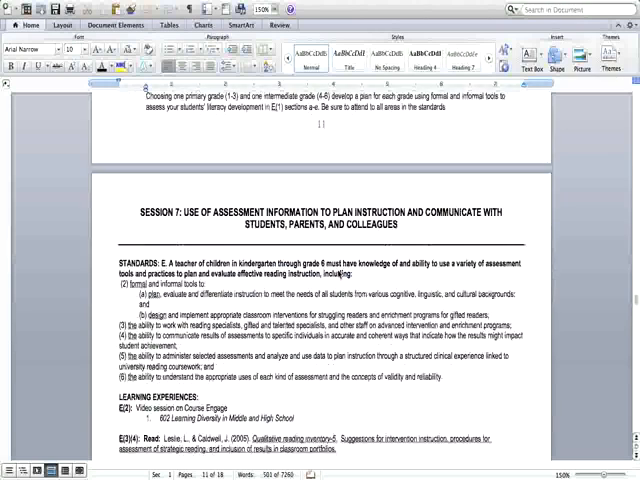
pyautogui.scroll(-3)
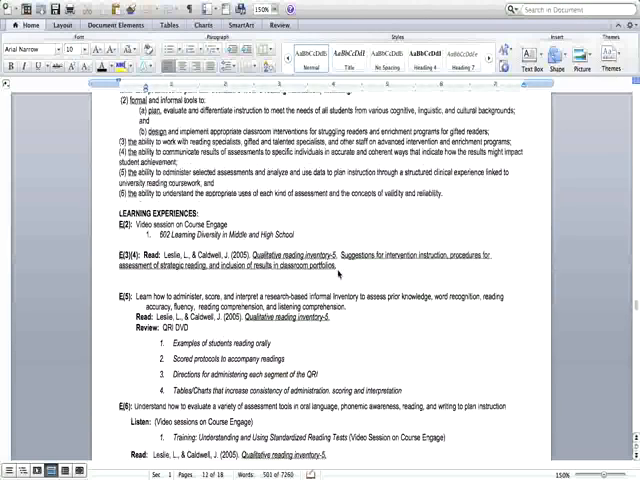
pyautogui.scroll(-3)
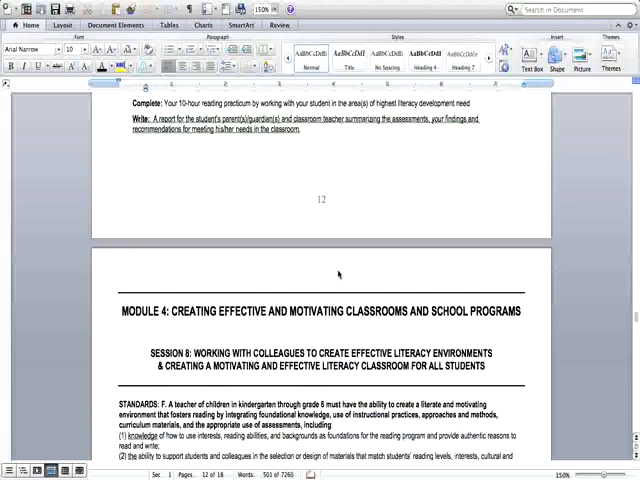
# Step: Scroll past Session 8 and the blank end of page 14 to the Synopsis of Assignments table
pyautogui.scroll(-3)
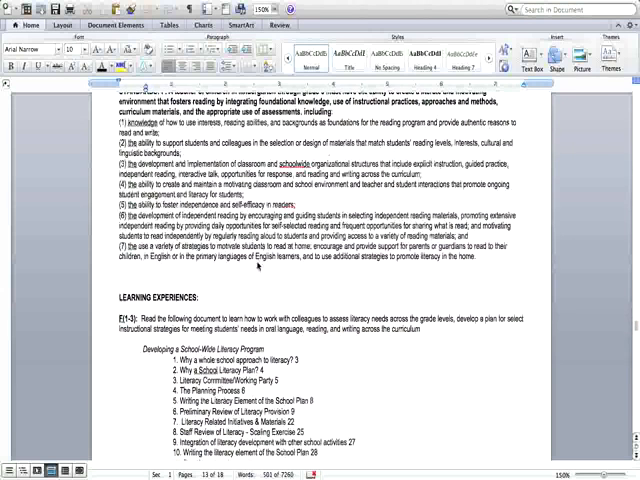
pyautogui.scroll(-3)
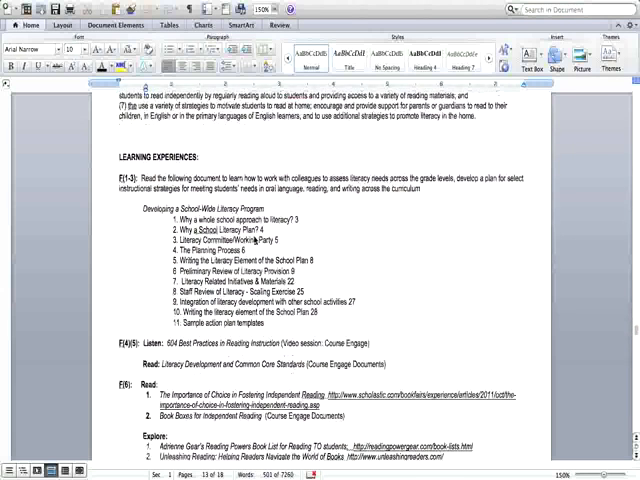
pyautogui.scroll(-3)
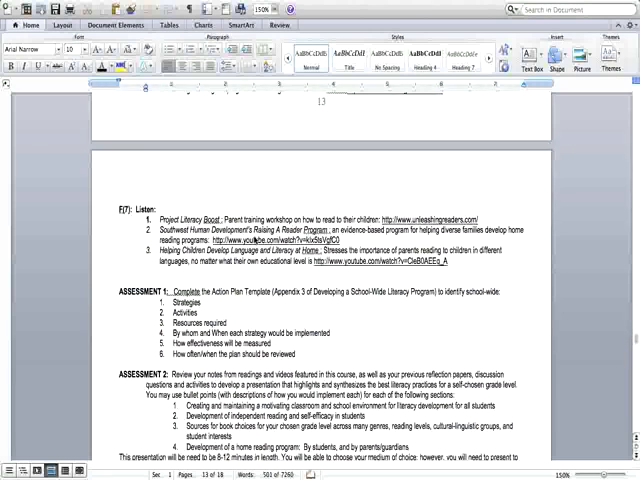
pyautogui.scroll(-3)
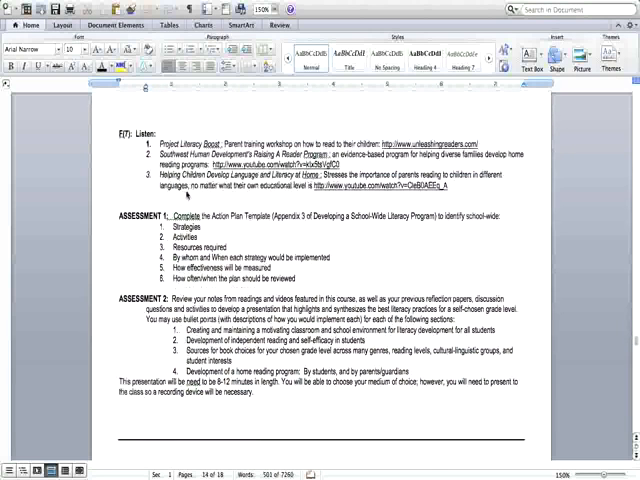
pyautogui.scroll(-3)
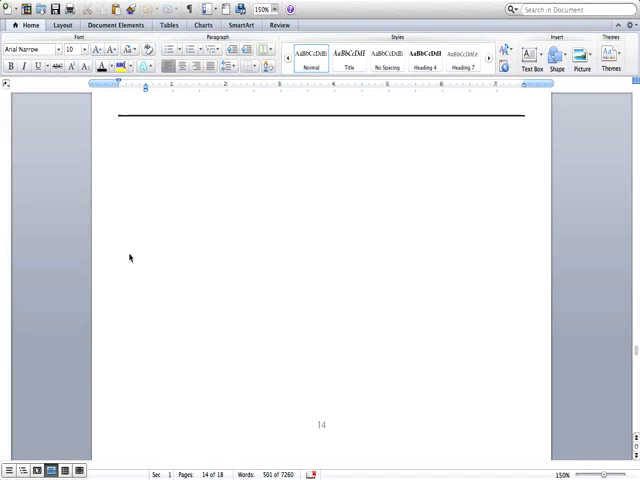
pyautogui.scroll(-3)
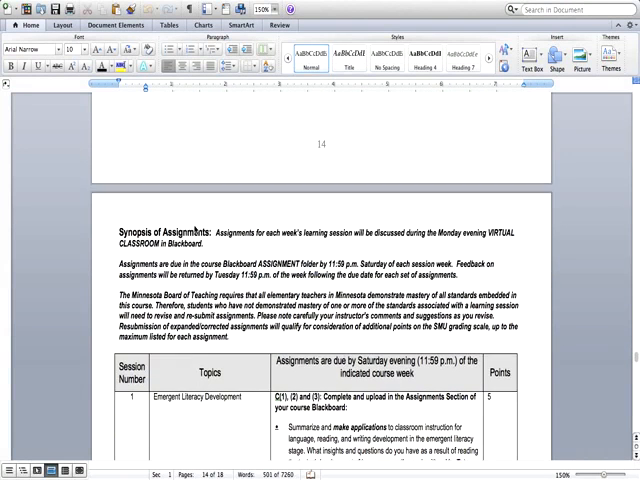
# Step: Scroll through the session-by-session assignments table to the Grading Scale and Grading Criteria on page 17
pyautogui.scroll(-3)
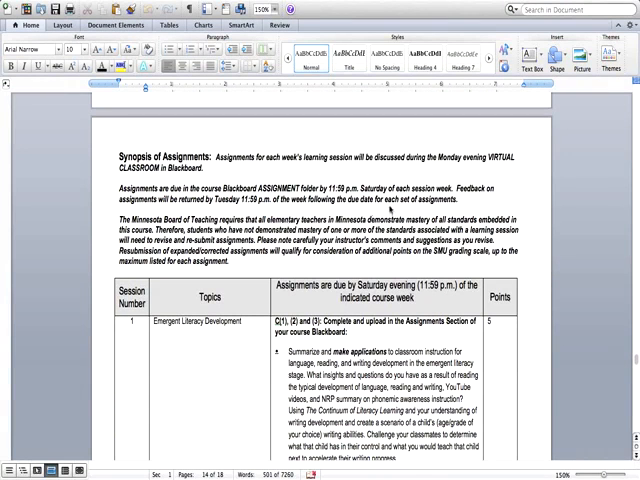
pyautogui.scroll(-3)
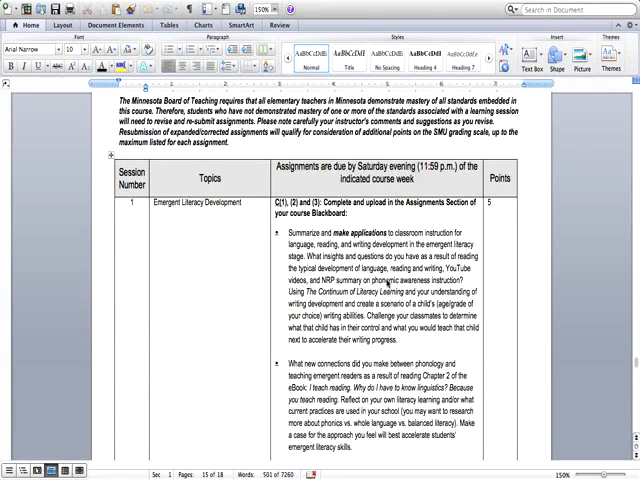
pyautogui.scroll(-3)
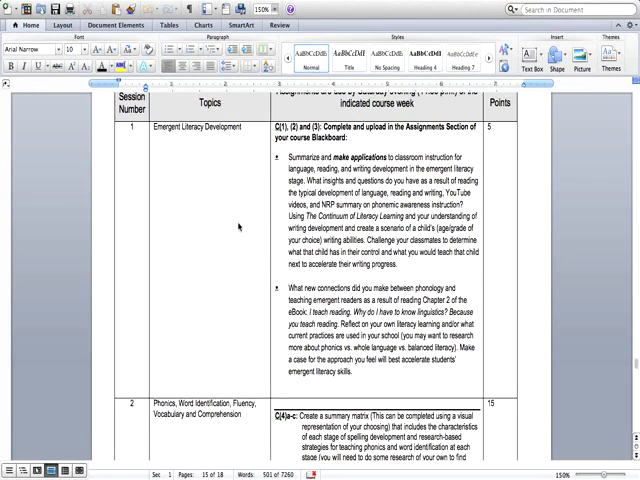
pyautogui.scroll(-3)
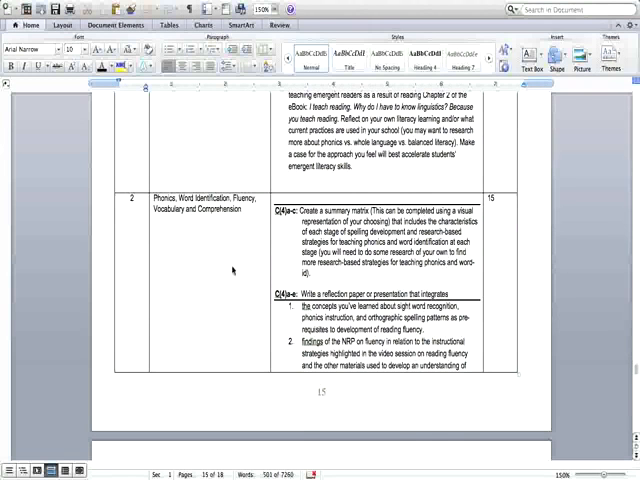
pyautogui.scroll(-3)
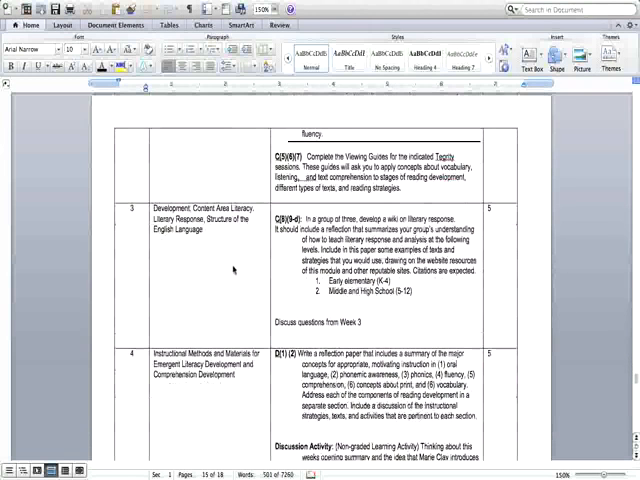
pyautogui.scroll(-3)
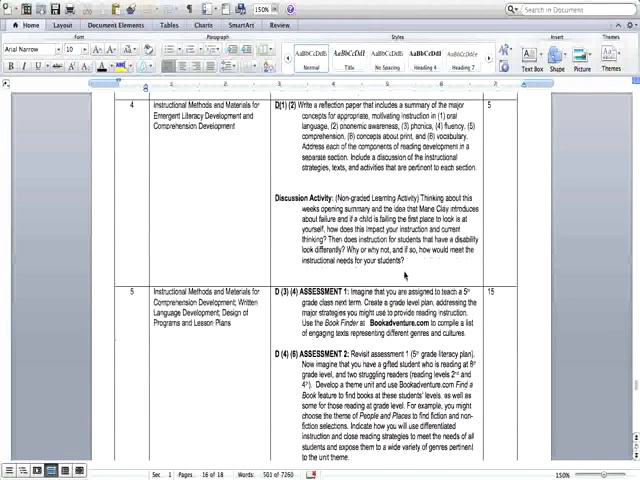
pyautogui.scroll(-3)
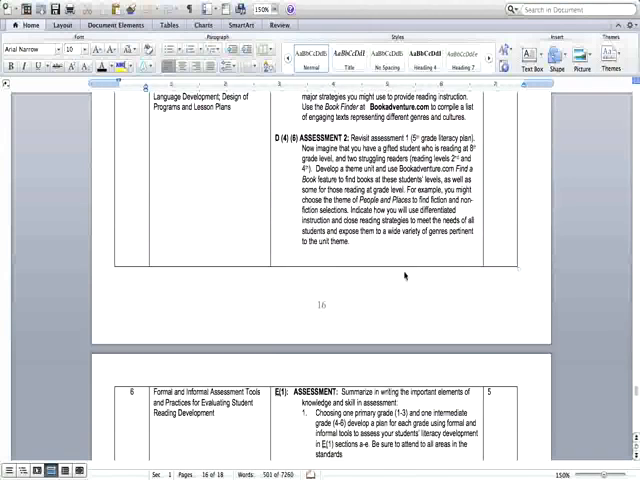
pyautogui.scroll(-3)
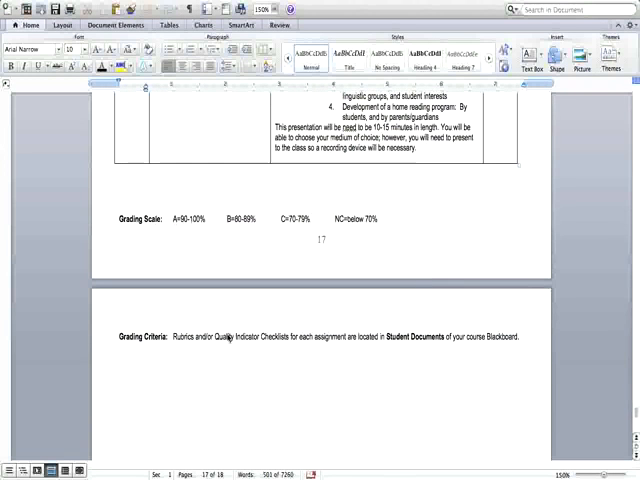
pyautogui.moveTo(252, 370)
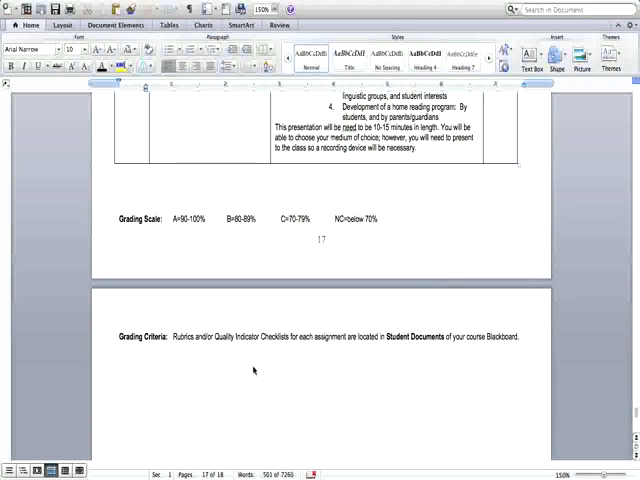
# Step: Scroll past the Session 3 standards before moving to the Practicum Guidelines document
pyautogui.scroll(-3)
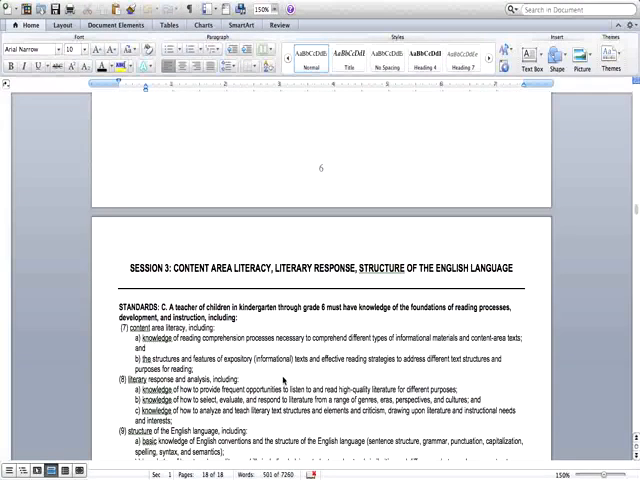
pyautogui.scroll(-3)
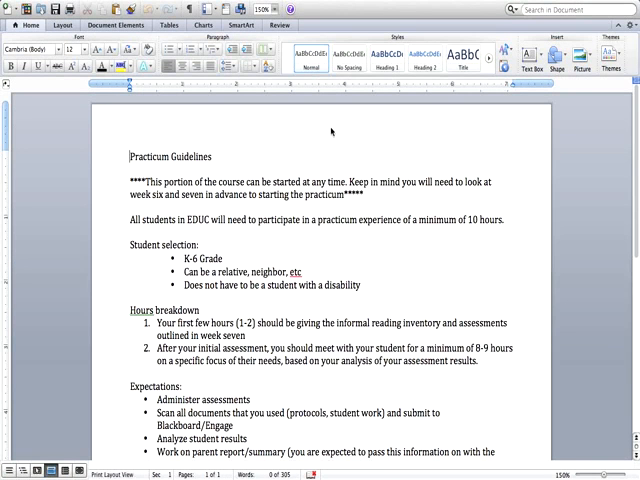
pyautogui.moveTo(312, 260)
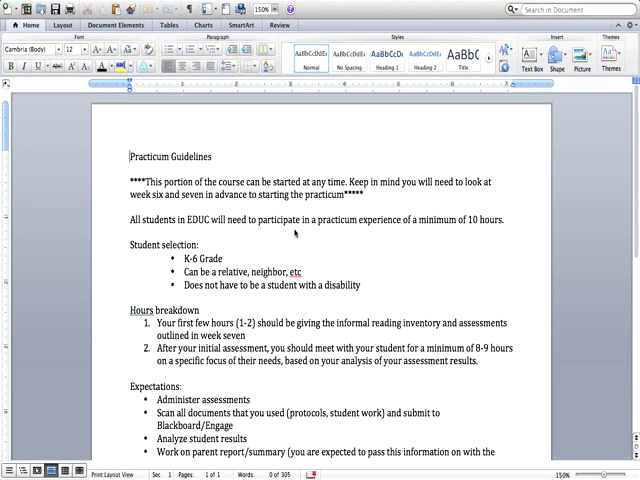
# Step: Scroll below the hours breakdown and refocus the Practicum Guidelines window
pyautogui.scroll(-3)
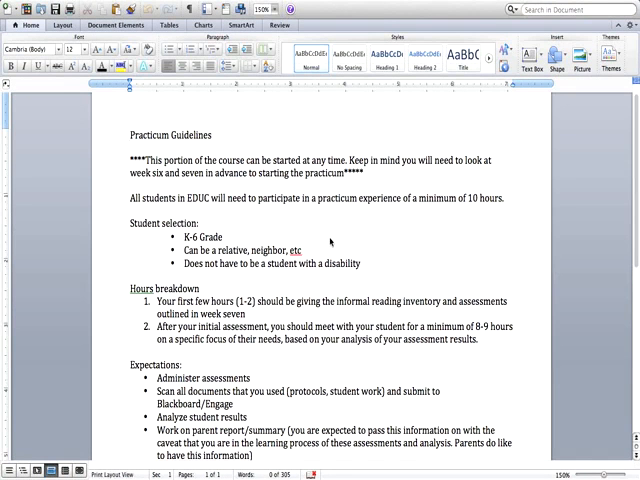
pyautogui.click(124, 136)
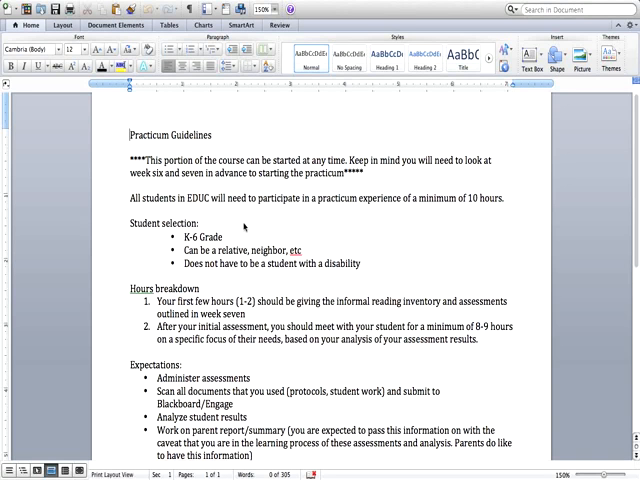
pyautogui.click(124, 136)
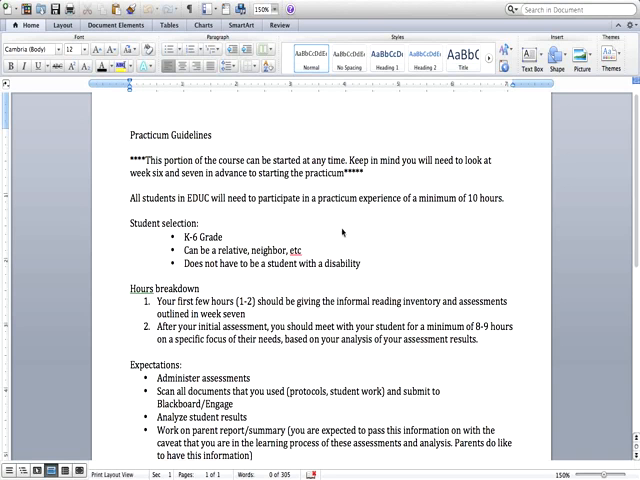
# Step: Scroll through the full Expectations bullet list to the start of Assessments
pyautogui.scroll(-3)
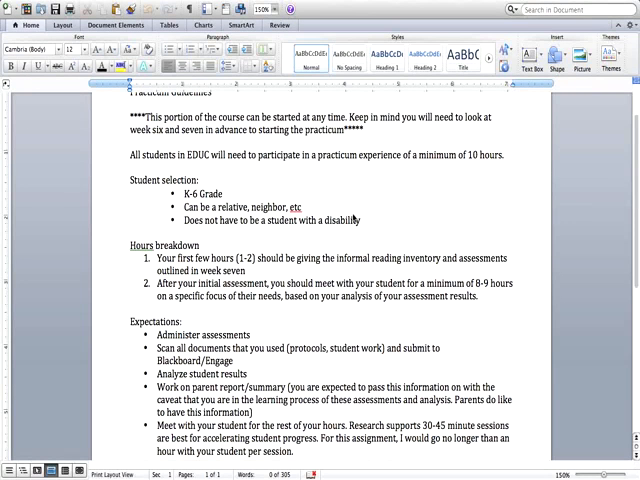
pyautogui.scroll(-3)
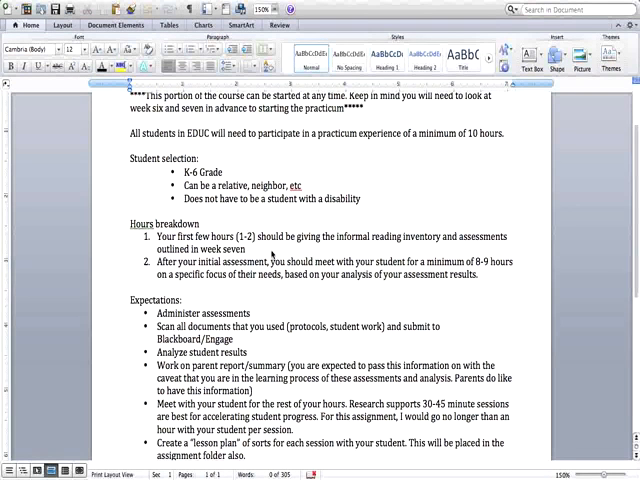
pyautogui.scroll(-3)
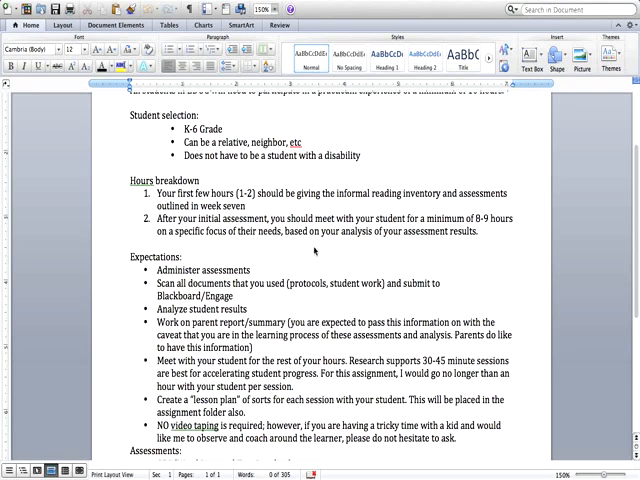
pyautogui.moveTo(318, 252)
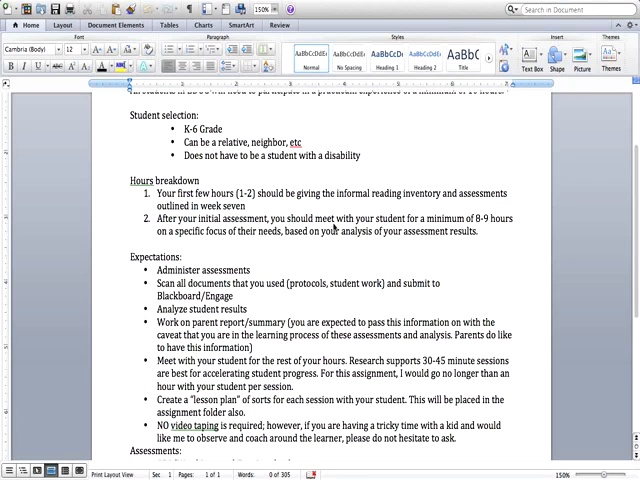
# Step: Scroll down until the Assessments bullets from QRI through Hearing and Recording Sounds are visible
pyautogui.scroll(-3)
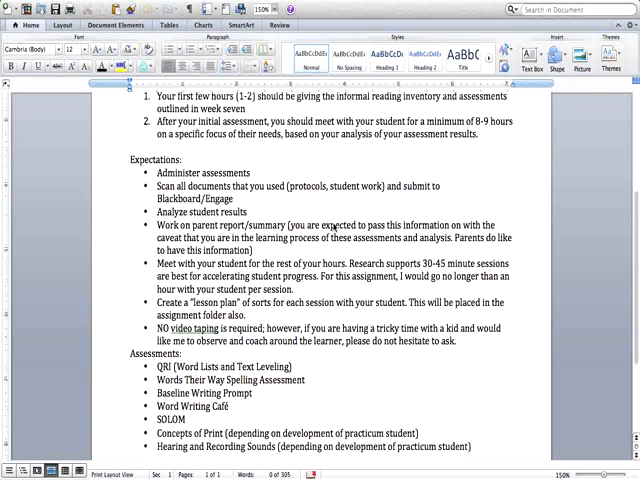
pyautogui.moveTo(276, 208)
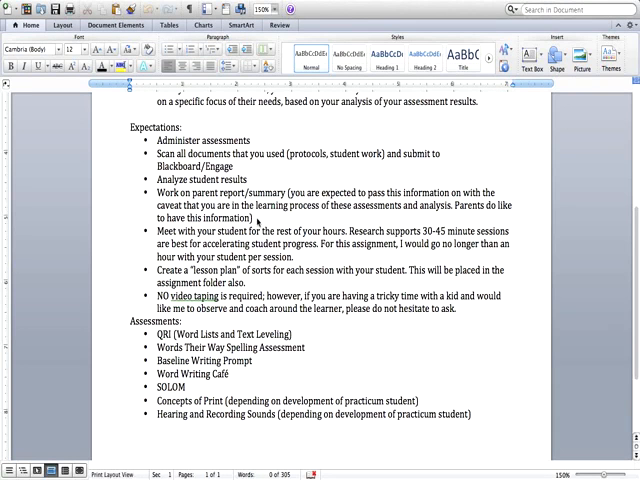
pyautogui.scroll(-3)
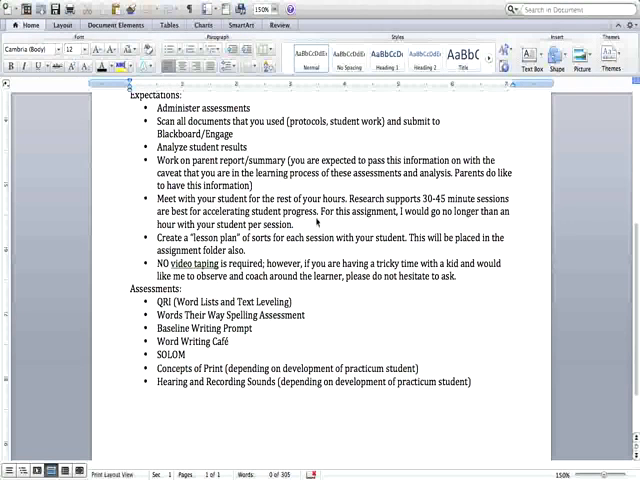
pyautogui.scroll(-3)
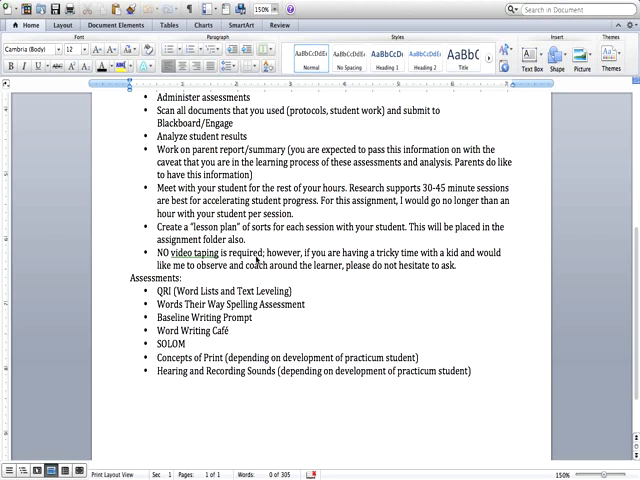
pyautogui.scroll(-3)
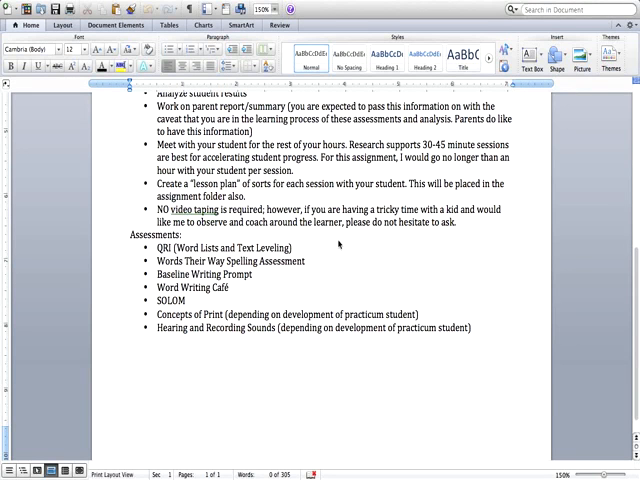
pyautogui.moveTo(468, 232)
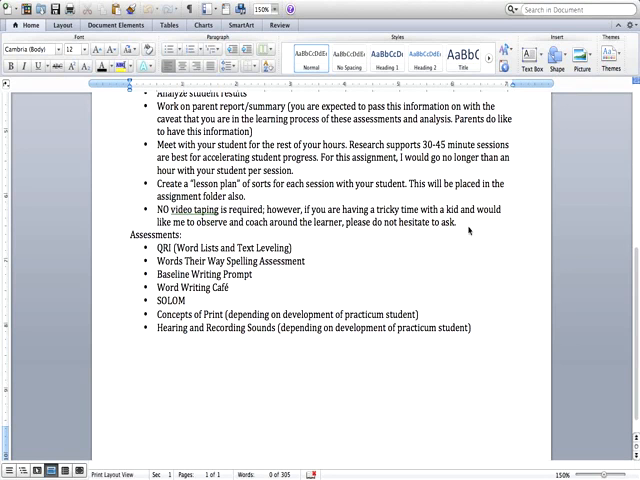
pyautogui.moveTo(238, 274)
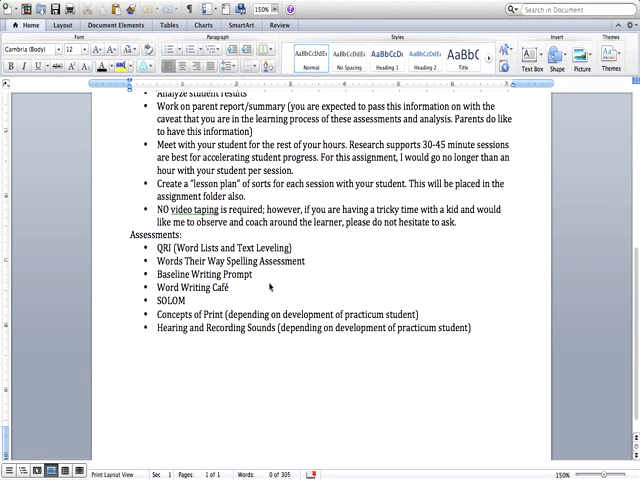
pyautogui.moveTo(238, 304)
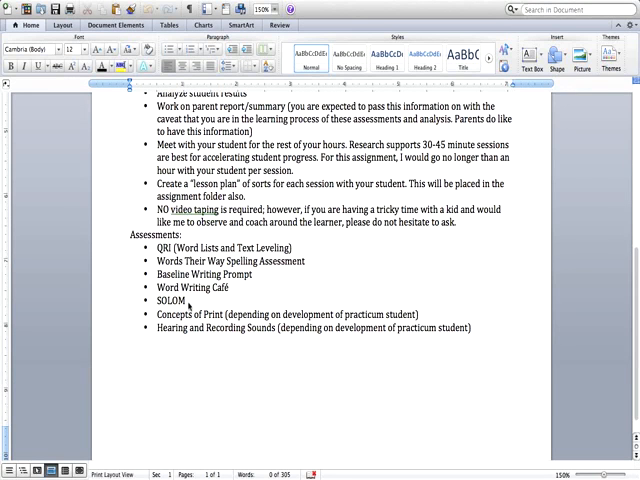
pyautogui.moveTo(216, 312)
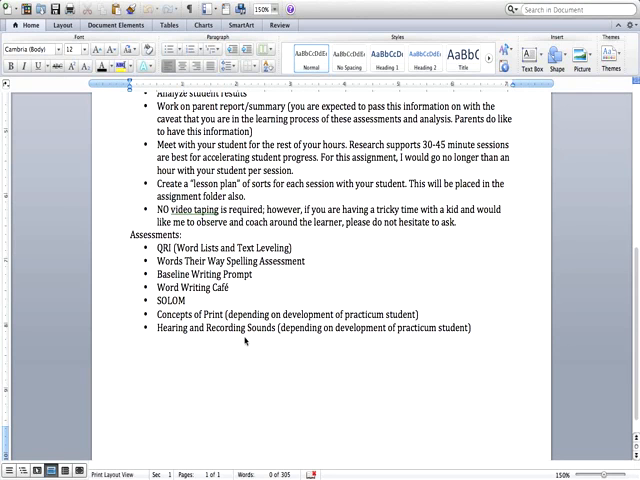
pyautogui.moveTo(244, 340)
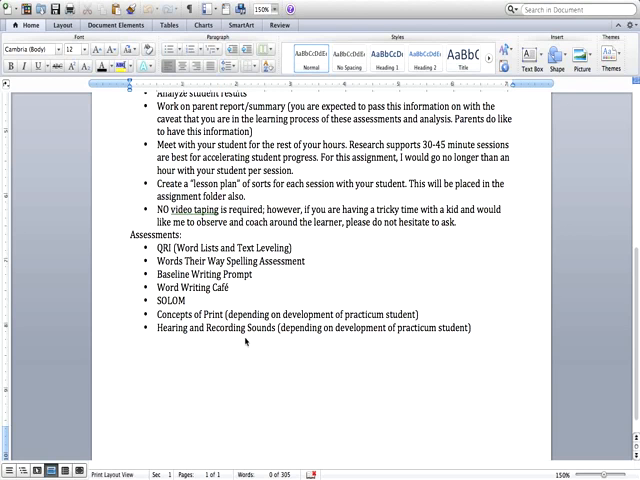
pyautogui.moveTo(302, 312)
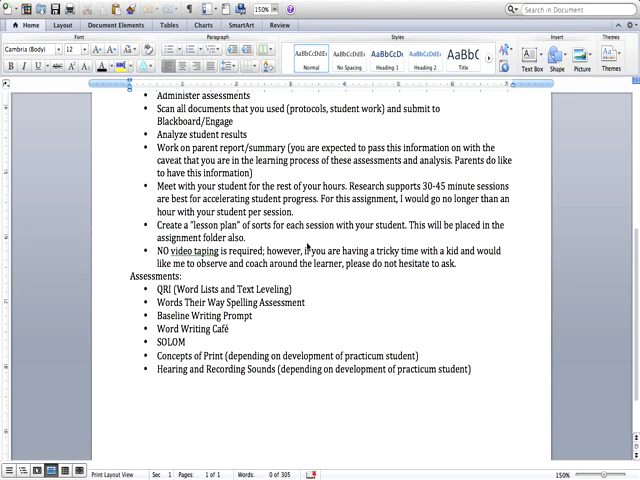
# Step: Scroll back to the Practicum Guidelines title, student selection and hours breakdown
pyautogui.scroll(-3)
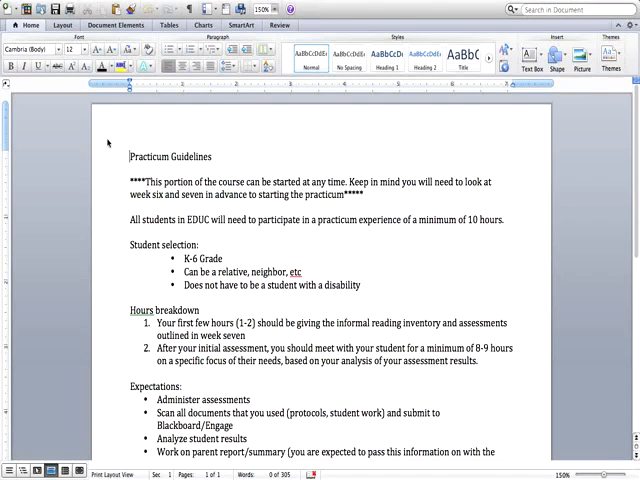
pyautogui.moveTo(492, 136)
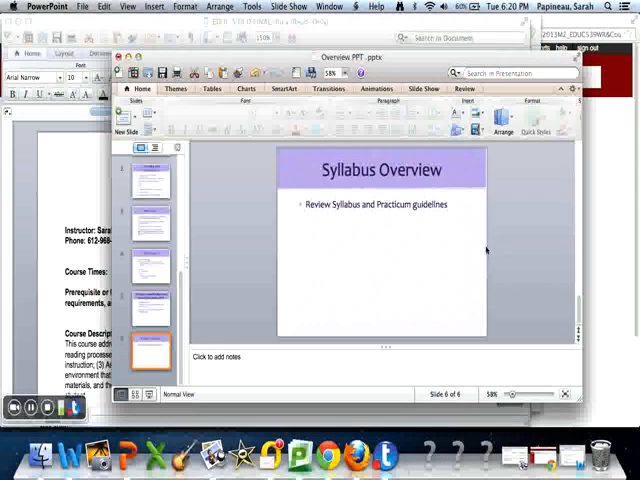
pyautogui.moveTo(148, 372)
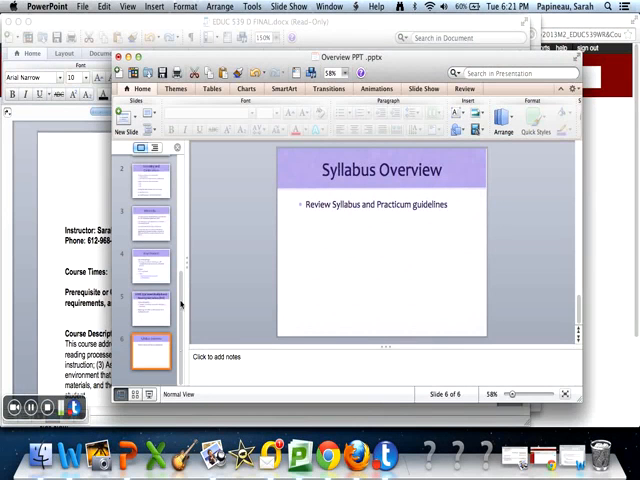
# Step: Show the Overview presentation's slide 6, Syllabus Overview, in PowerPoint
pyautogui.scroll(-3)
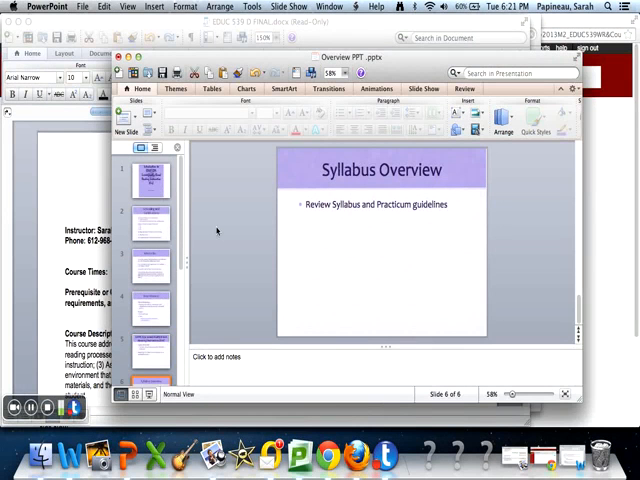